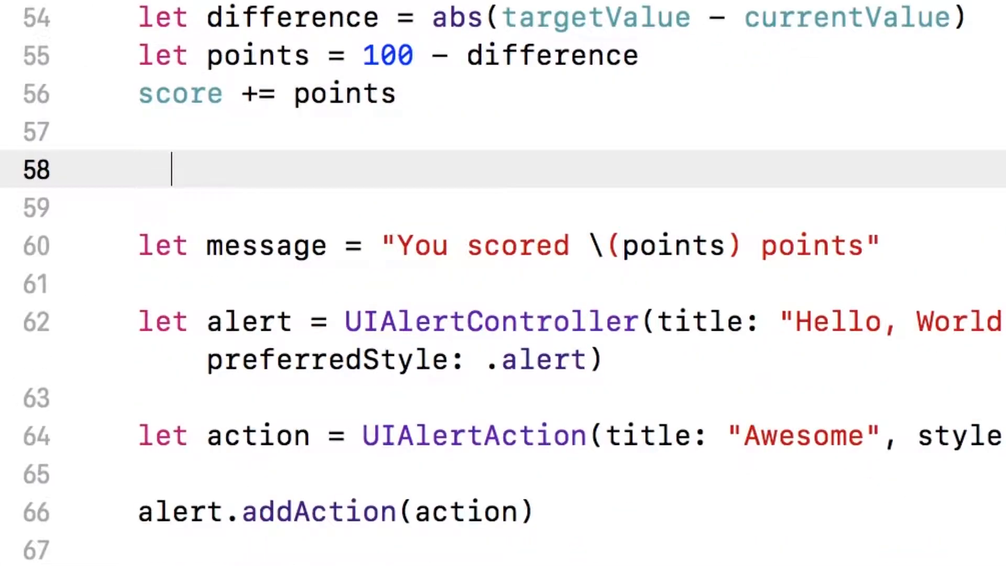
Step: Declare 'let title: String' and add 'if difference == 0' setting title to "Perfect!"
{"action": "type", "text": "let title:"}
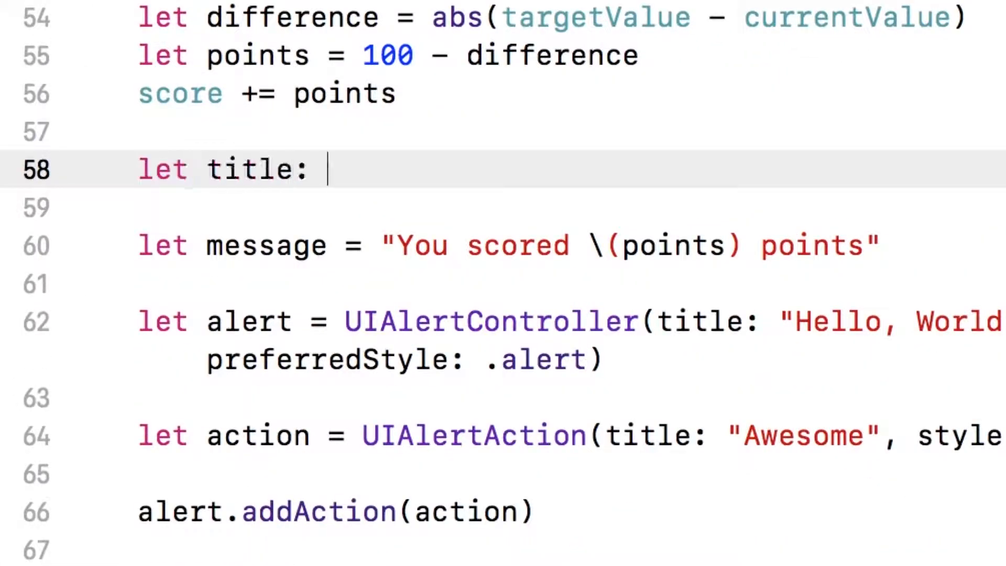
{"action": "type", "text": "String"}
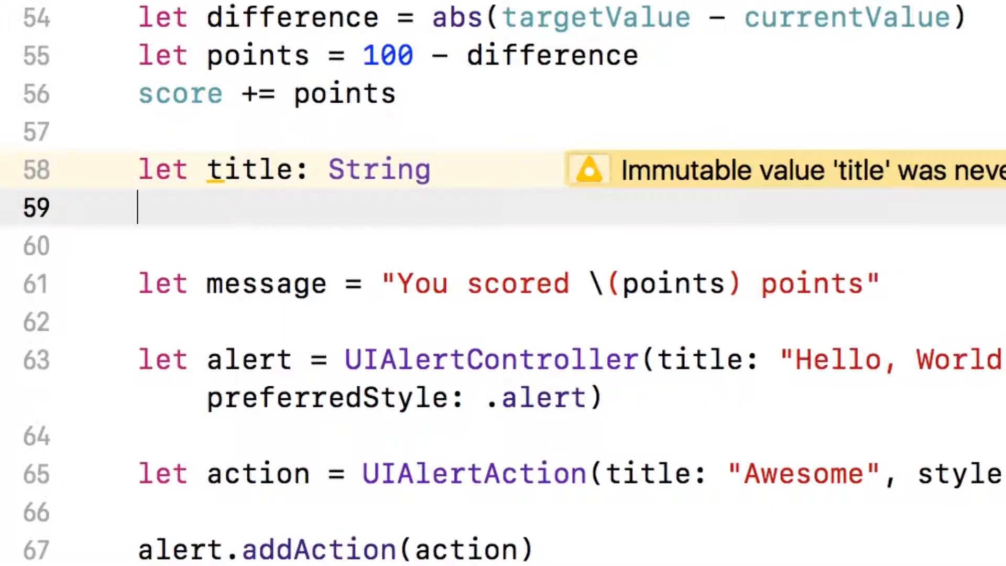
{"action": "type", "text": "if difference == 0"}
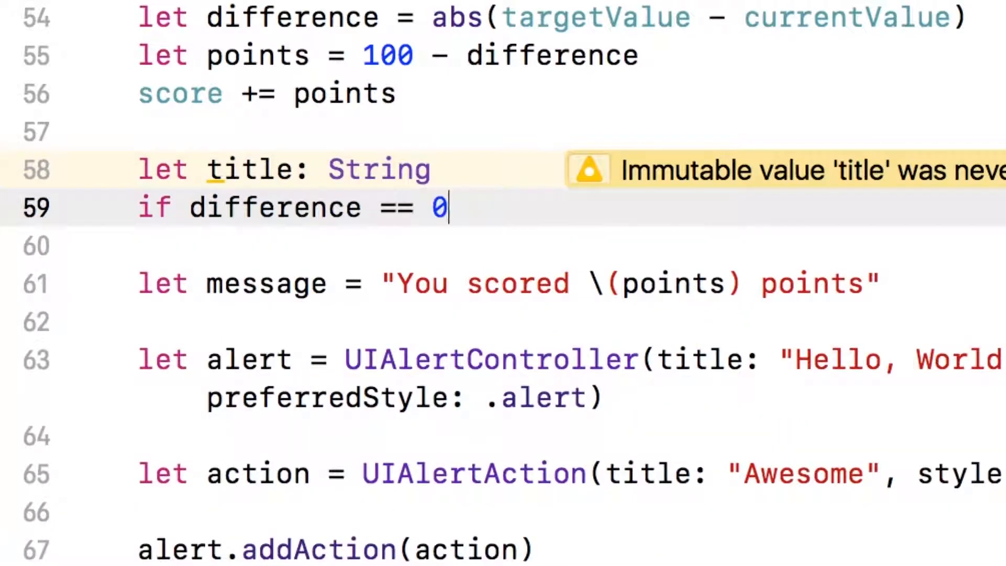
{"action": "type", "text": "{"}
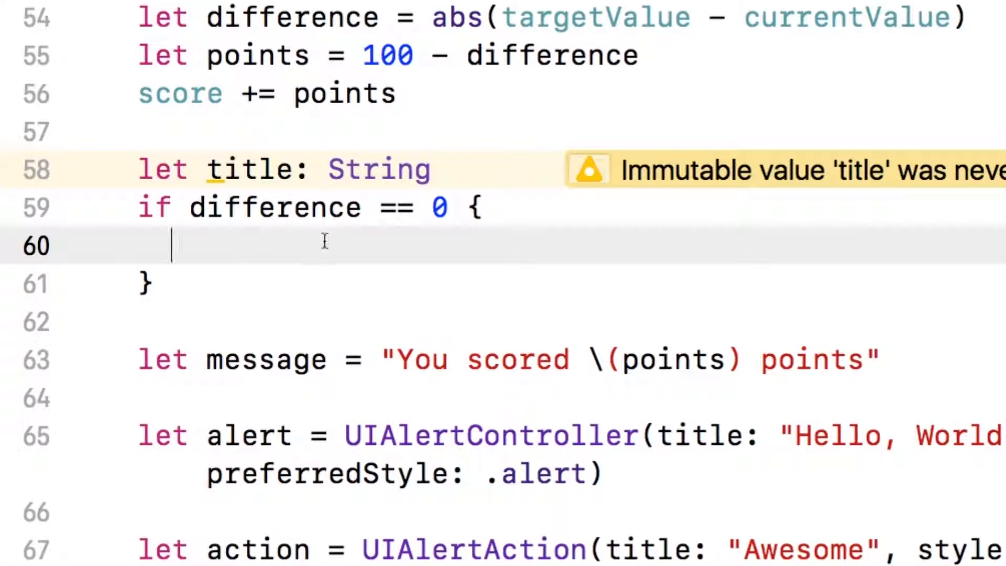
{"action": "type", "text": "t"}
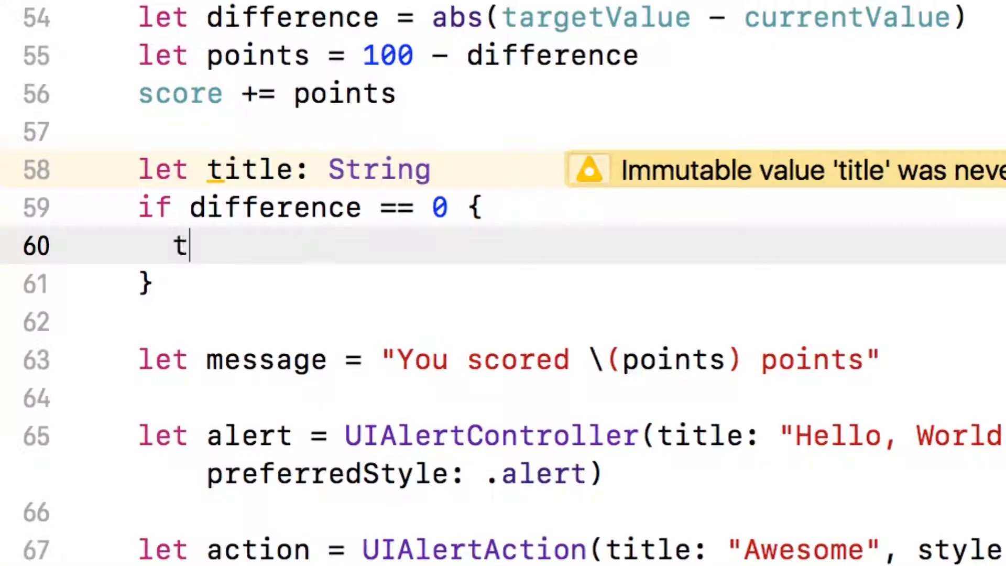
{"action": "type", "text": "itle = \"Per\""}
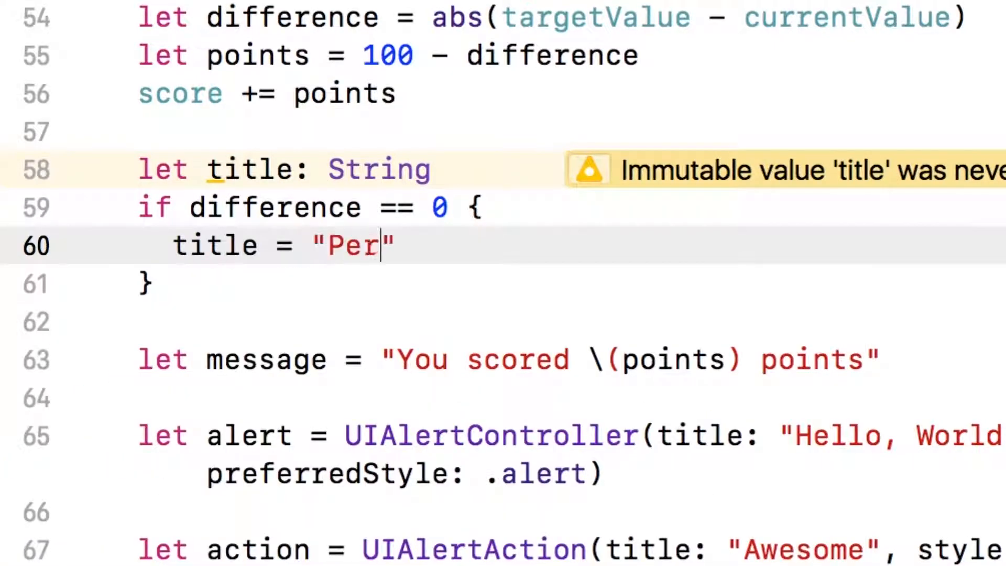
{"action": "type", "text": "fect!"}
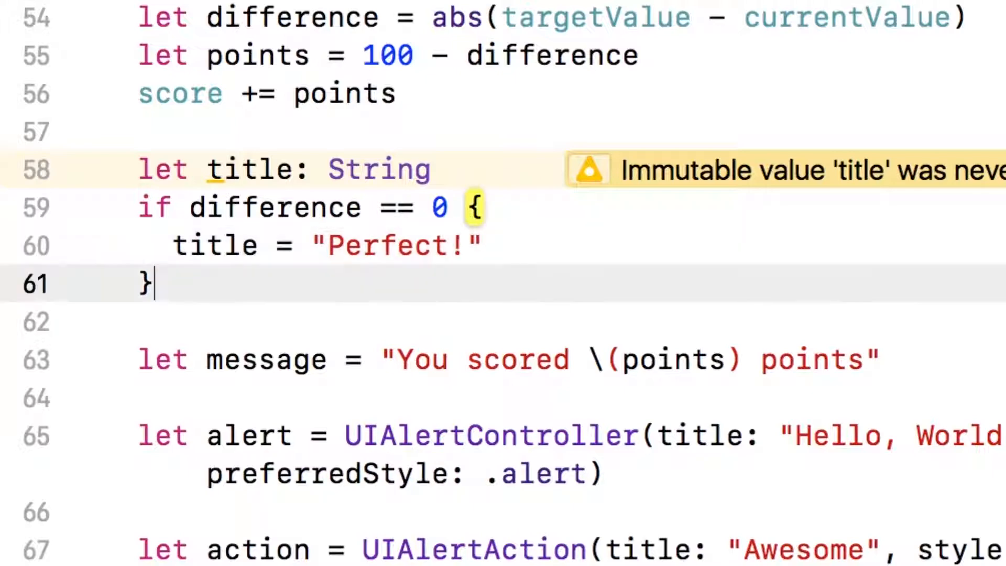
Step: Add an else-if for difference under 5 setting title to "You almost had it!"
{"action": "type", "text": "else if difference < 5 {"}
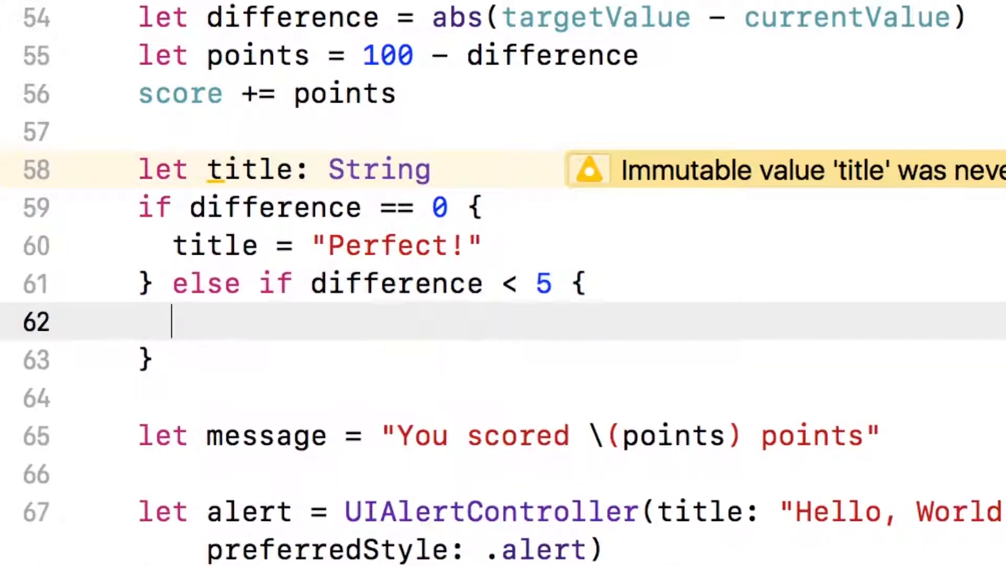
{"action": "type", "text": "title = \"A\""}
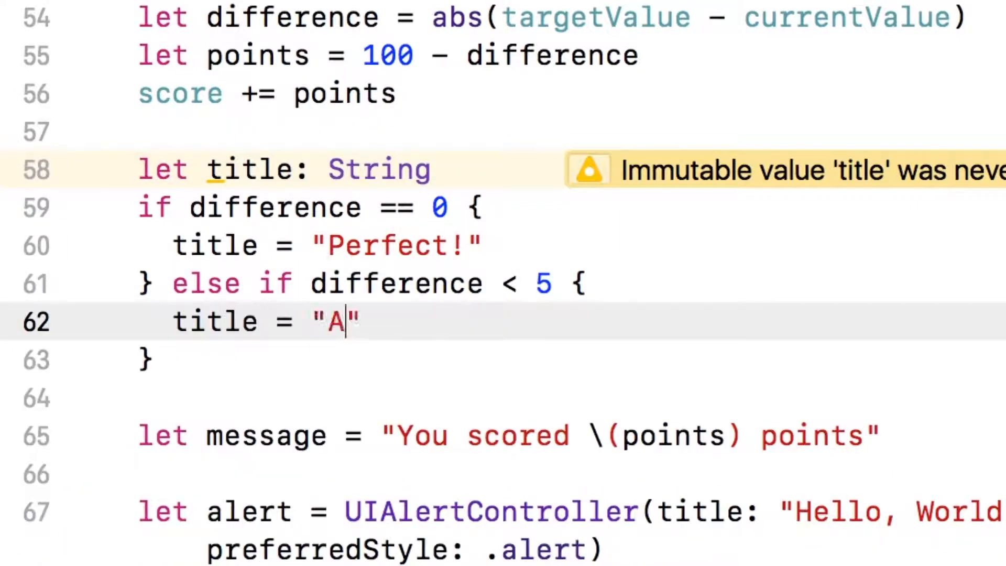
{"action": "type", "text": "ou almost had it"}
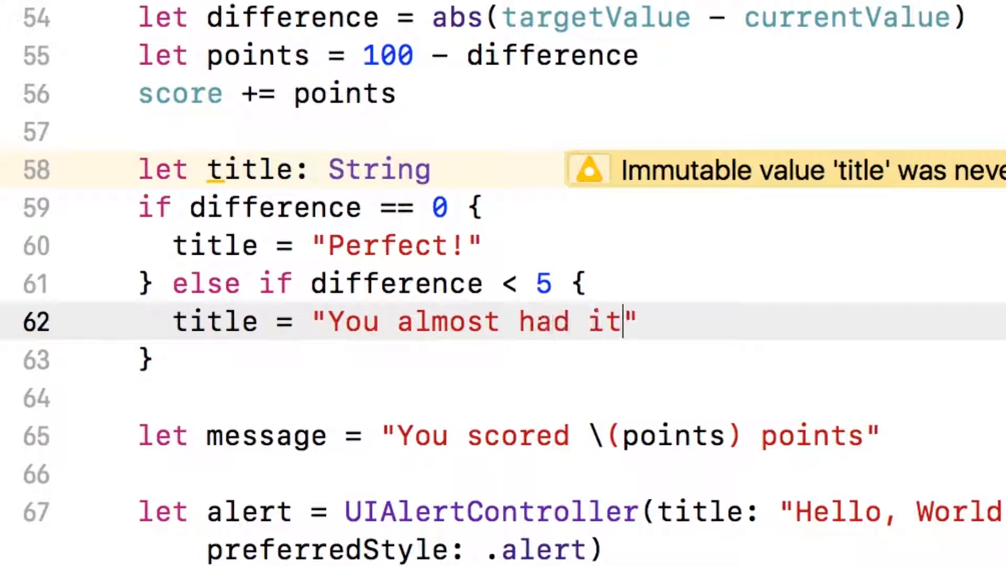
{"action": "type", "text": "!"}
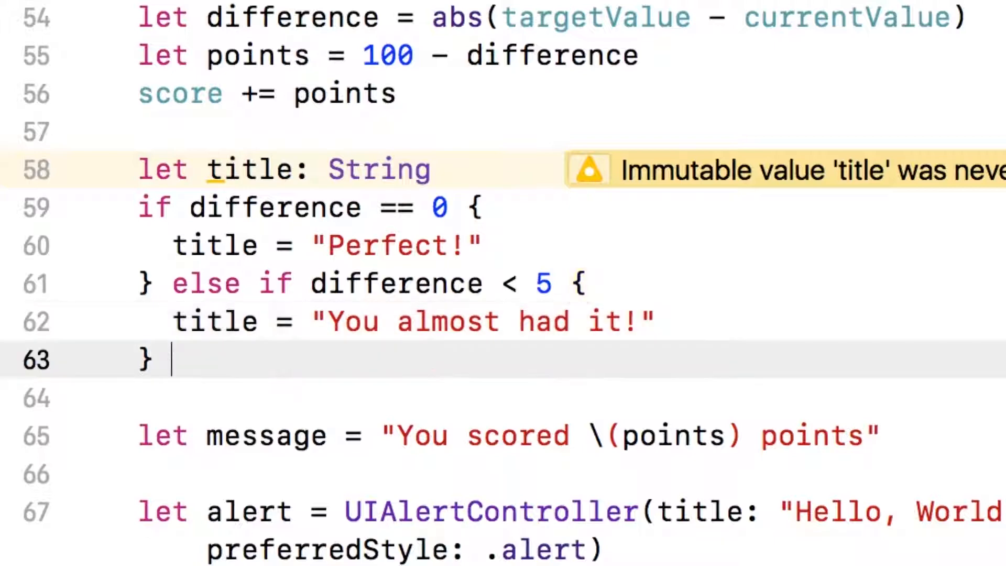
Step: Add an under-10 branch with "Pretty good!" and an else branch with "not even close..."
{"action": "type", "text": "else if difference < 10 {"}
{"action": "type", "text": "title ="}
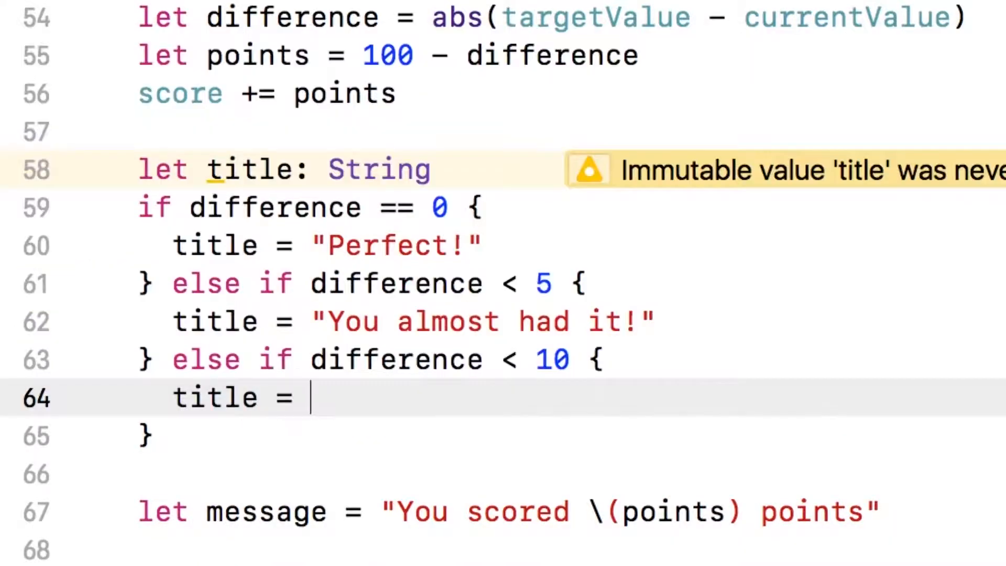
{"action": "type", "text": "\"Pretty good!\""}
{"action": "left_click", "coordinate": [503, 436]}
{"action": "type", "text": " else {"}
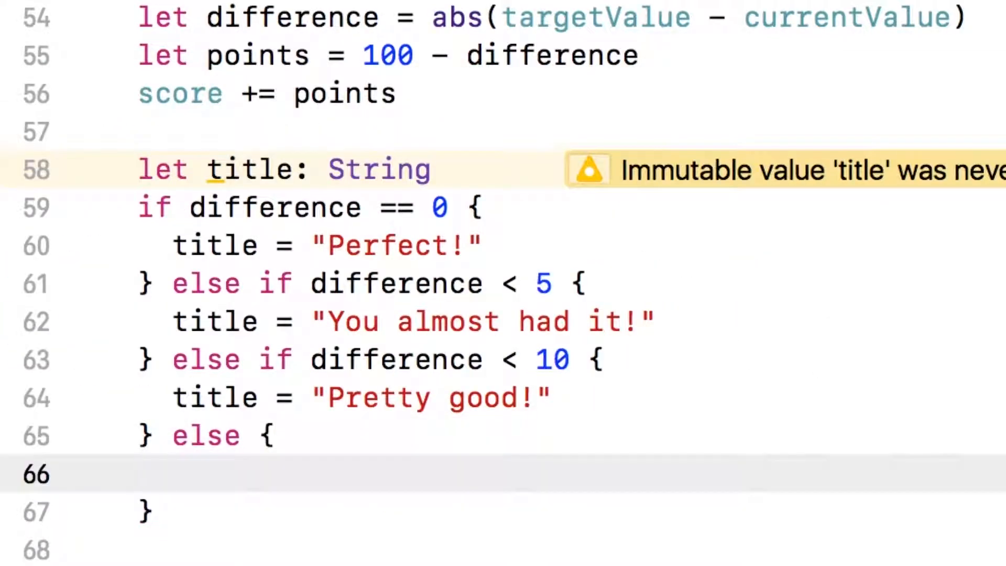
{"action": "type", "text": "title"}
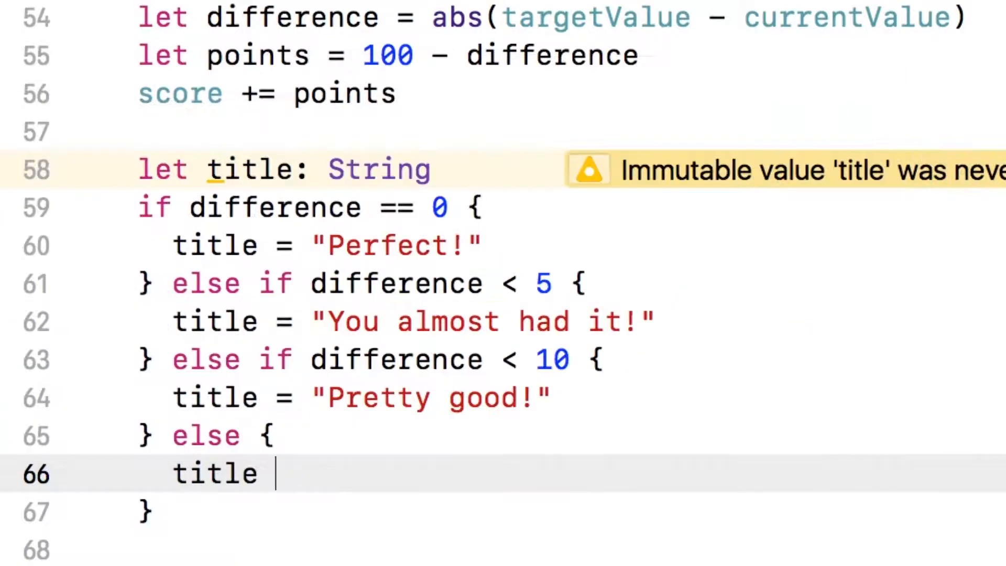
{"action": "type", "text": "= \"not even \""}
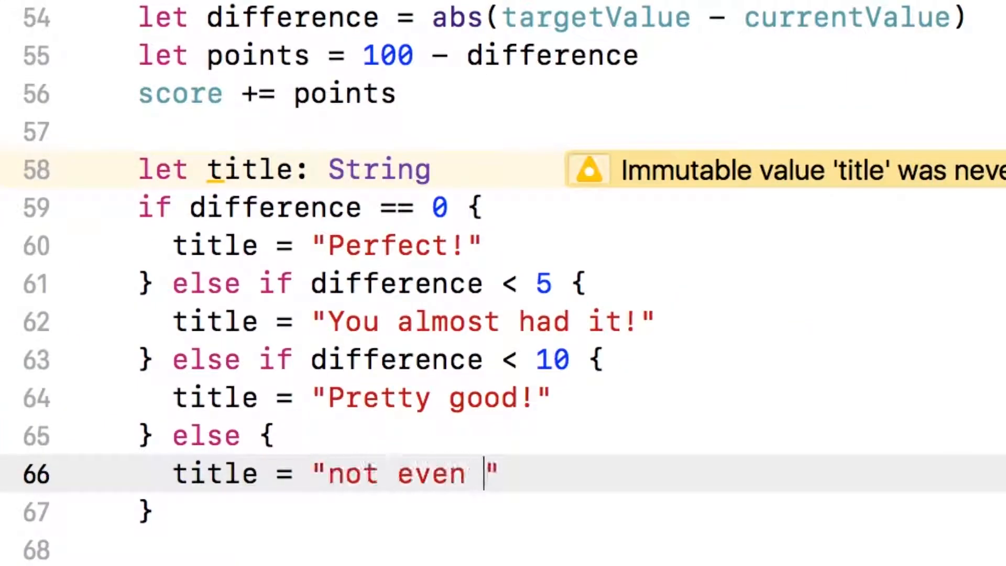
{"action": "type", "text": "close..."}
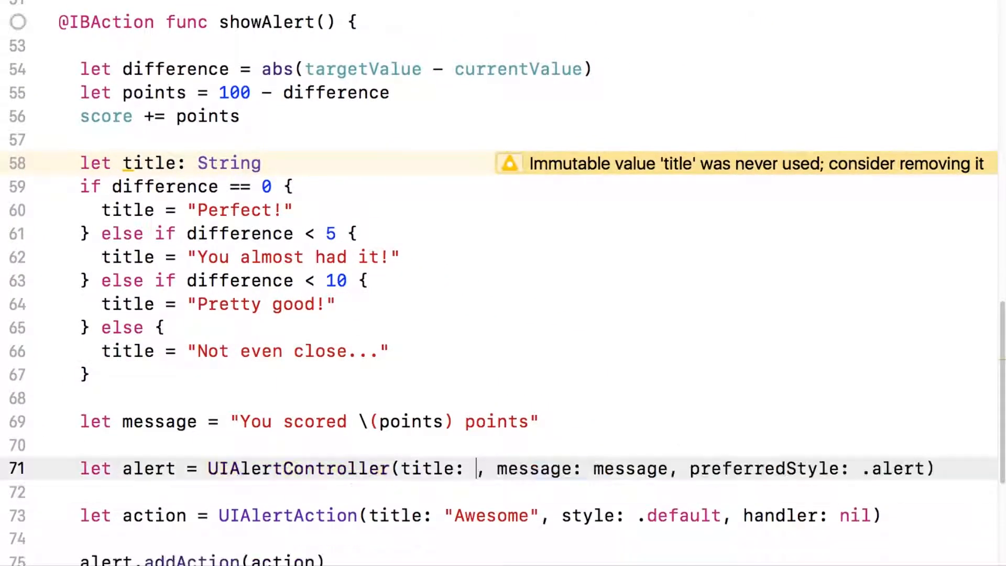
Step: Replace the "Hello, World" alert title argument with the title constant
{"action": "type", "text": "titl"}
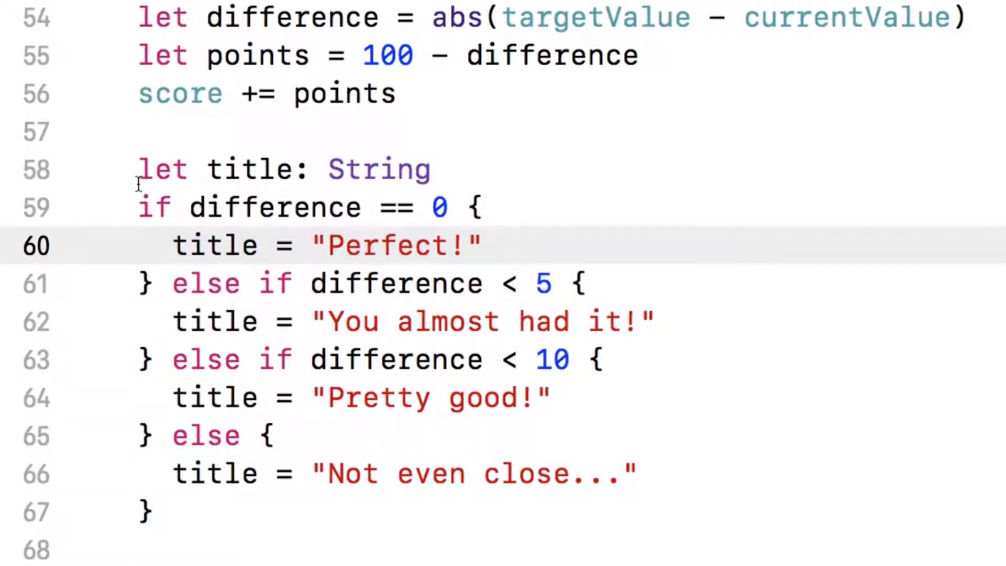
Step: Wrap the final else branch setting "Not even close..." in a /* */ block comment
{"action": "left_click_drag", "start_coordinate": [138, 207], "coordinate": [183, 507]}
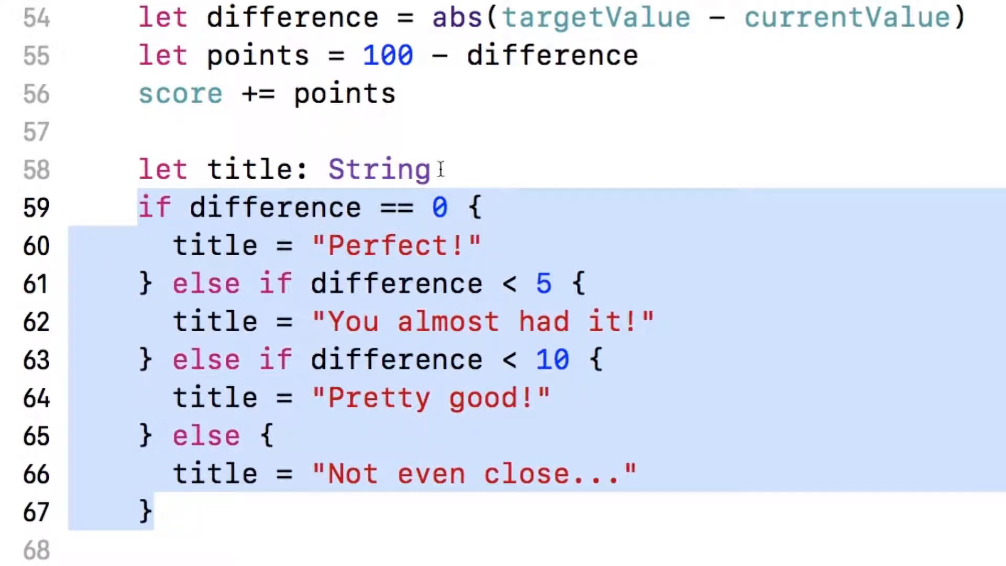
{"action": "left_click", "coordinate": [169, 437]}
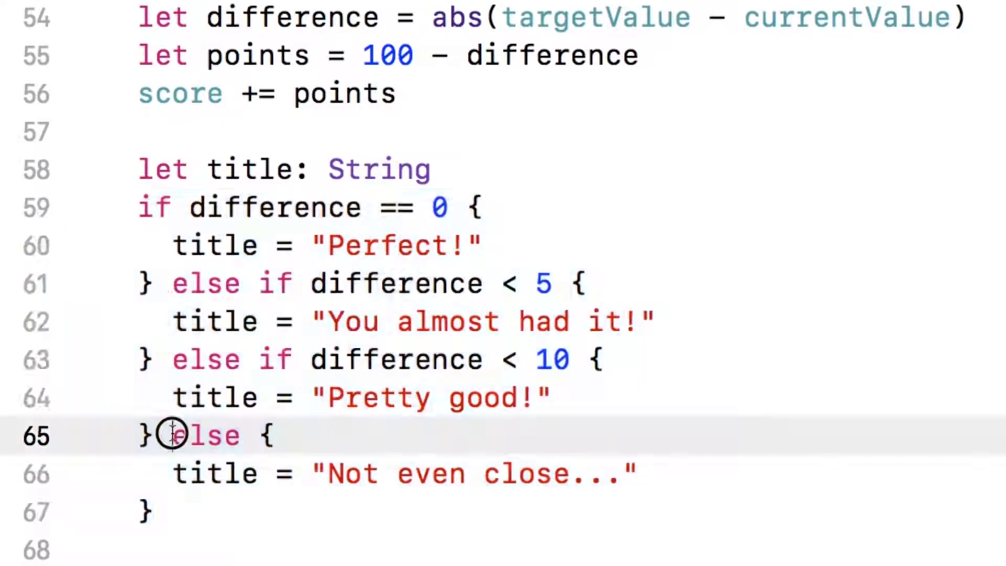
{"action": "type", "text": "/*"}
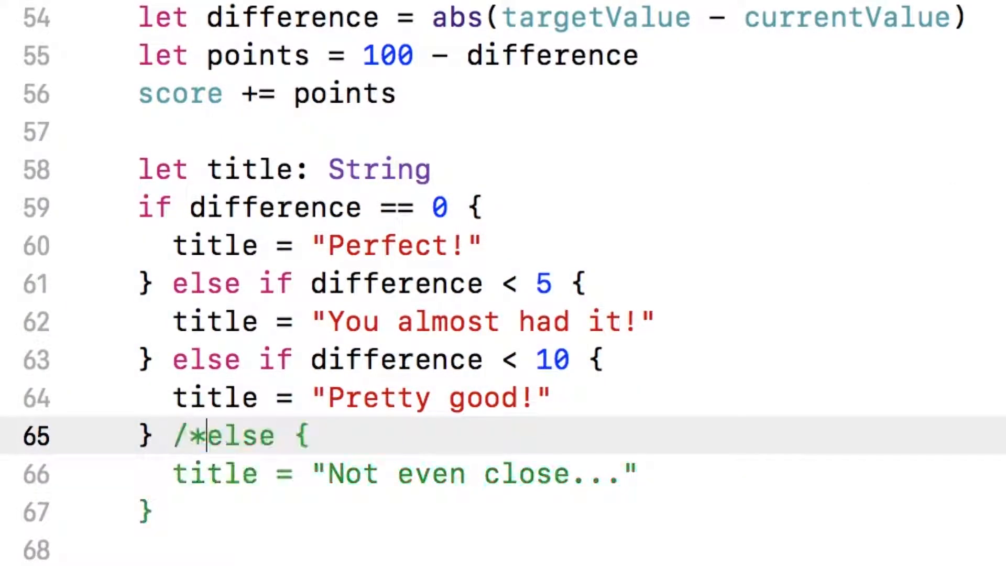
{"action": "type", "text": "*/"}
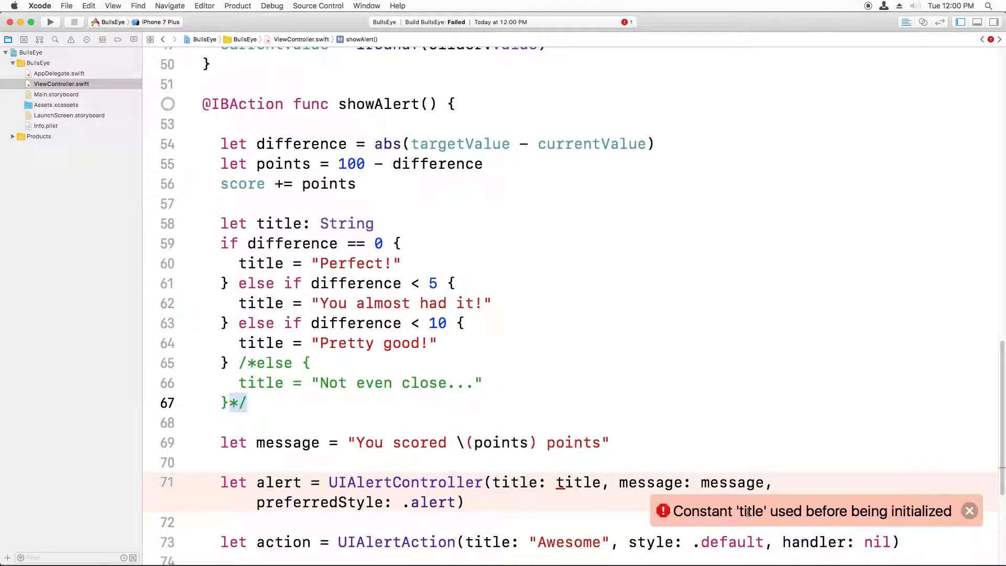
{"action": "mouse_move", "coordinate": [866, 500]}
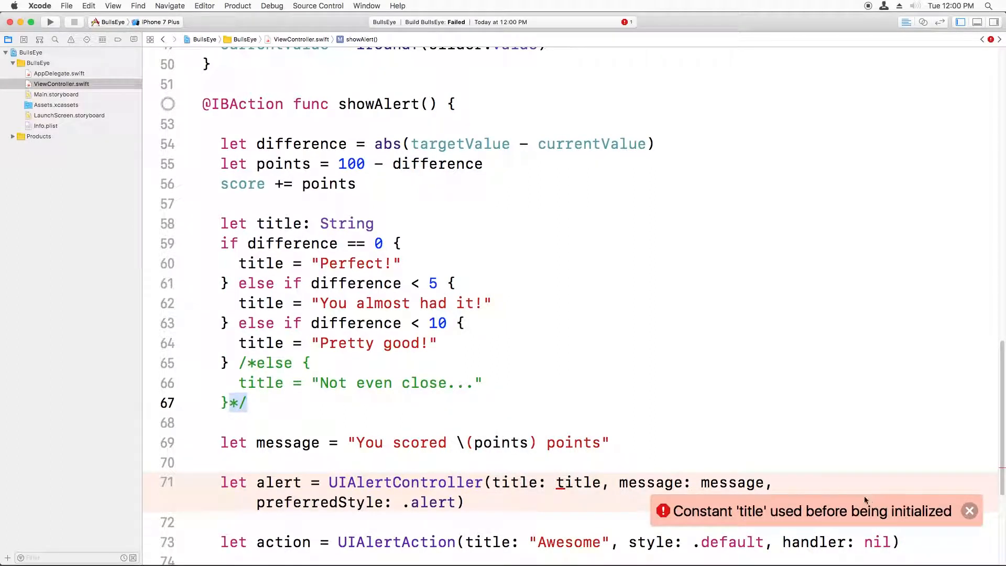
{"action": "mouse_move", "coordinate": [272, 371]}
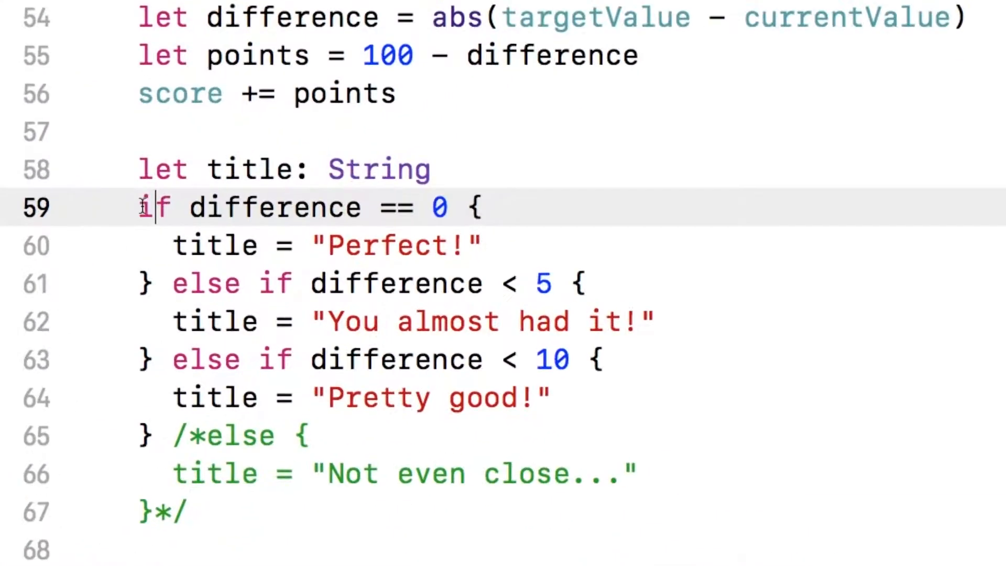
Step: Select the whole if/else chain that sets title in showAlert
{"action": "left_click_drag", "start_coordinate": [141, 206], "coordinate": [218, 514]}
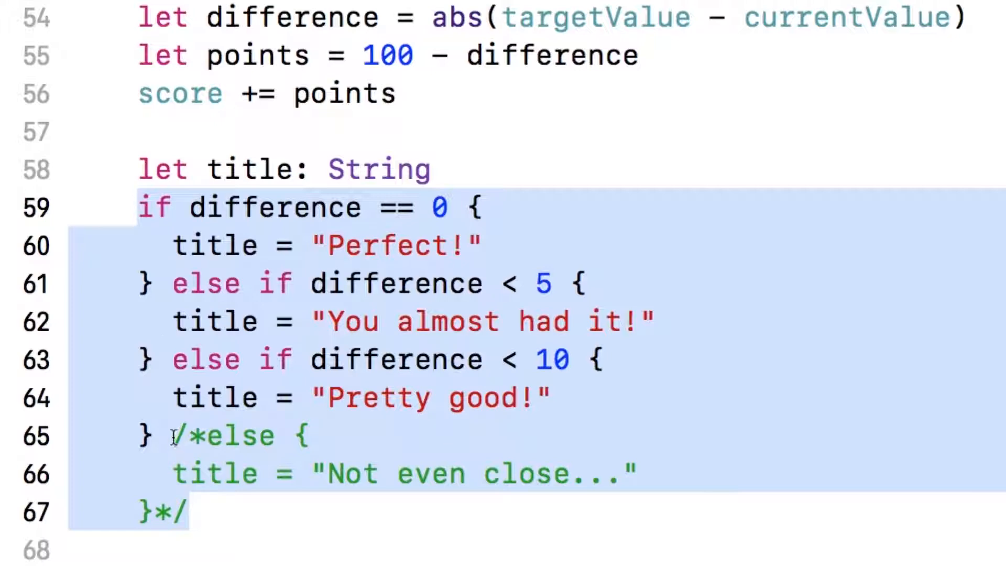
{"action": "mouse_move", "coordinate": [231, 473]}
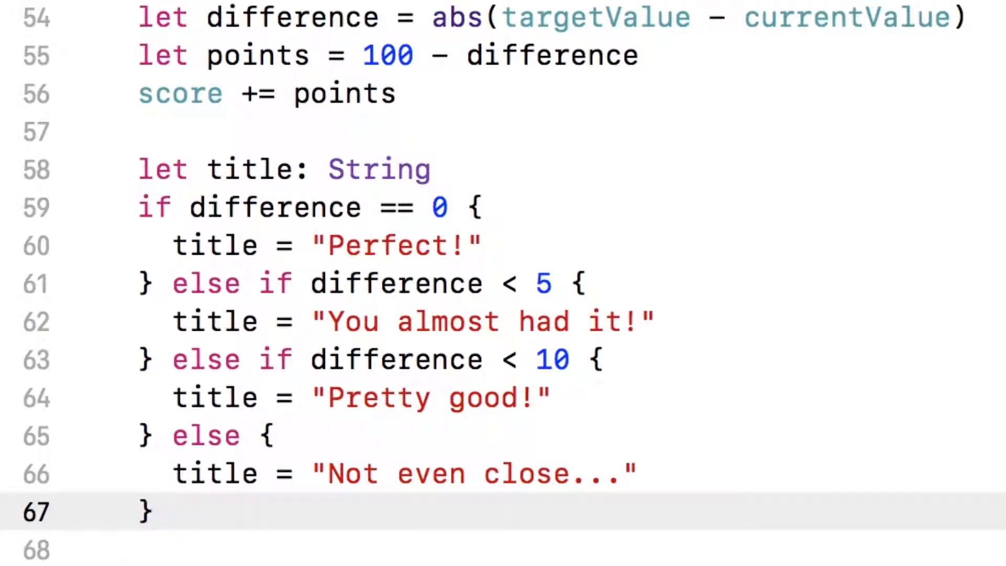
{"action": "mouse_move", "coordinate": [168, 162]}
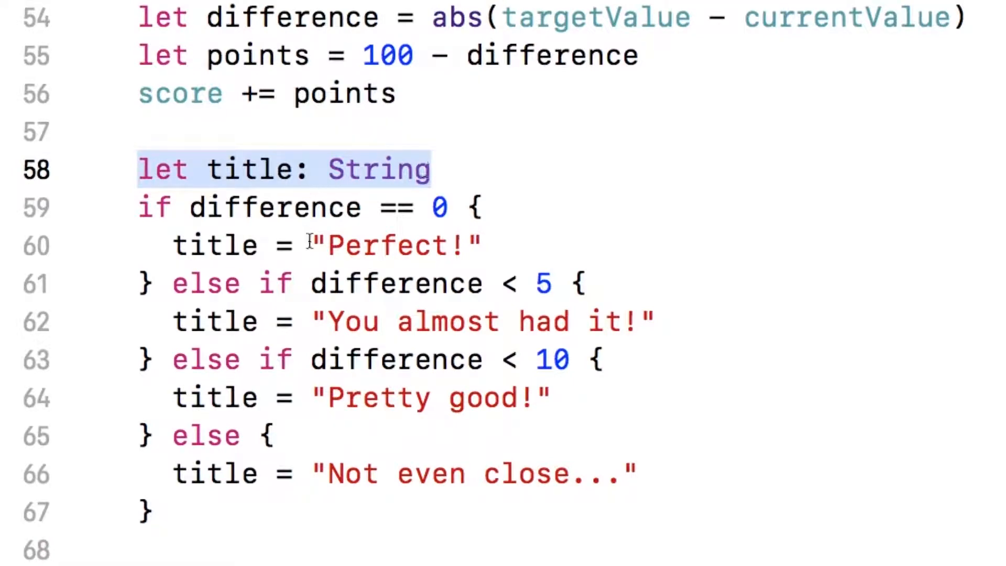
{"action": "mouse_move", "coordinate": [201, 169]}
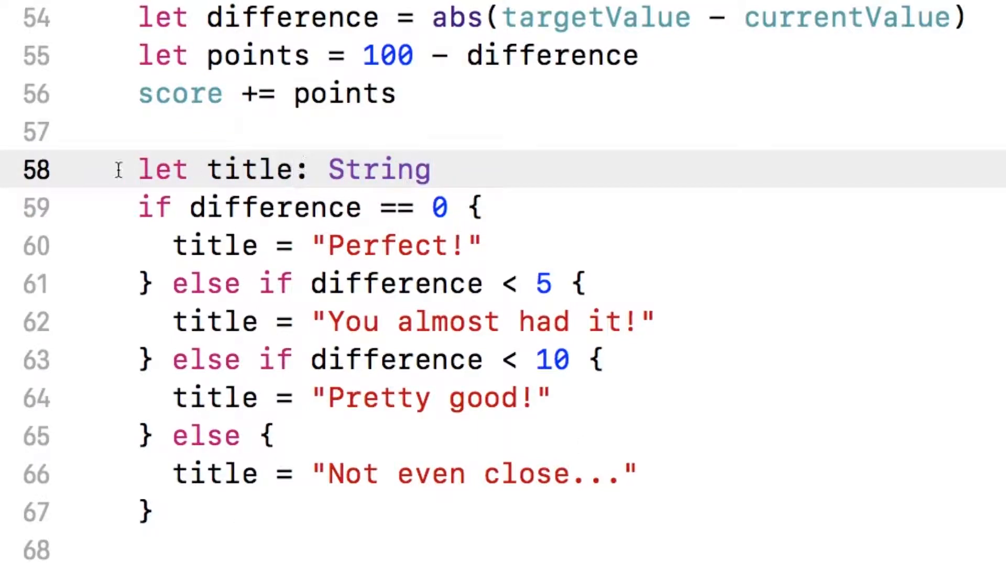
{"action": "double_click", "coordinate": [378, 170]}
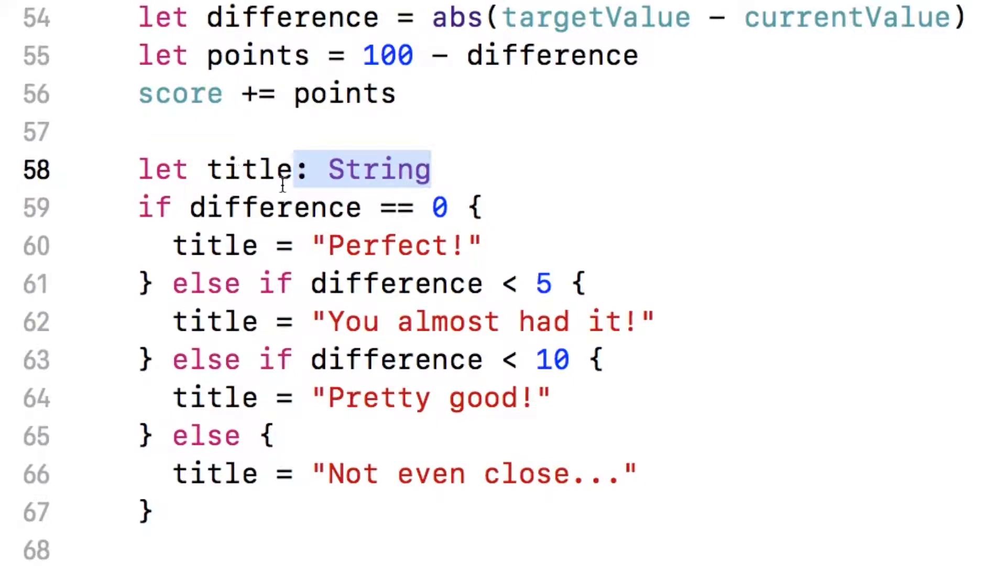
{"action": "left_click", "coordinate": [294, 169]}
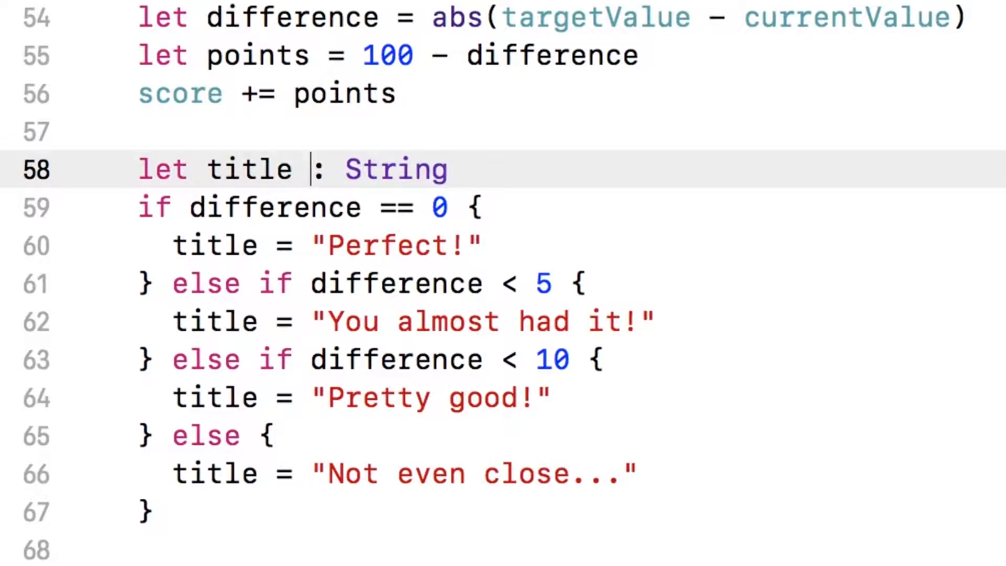
{"action": "type", "text": "//"}
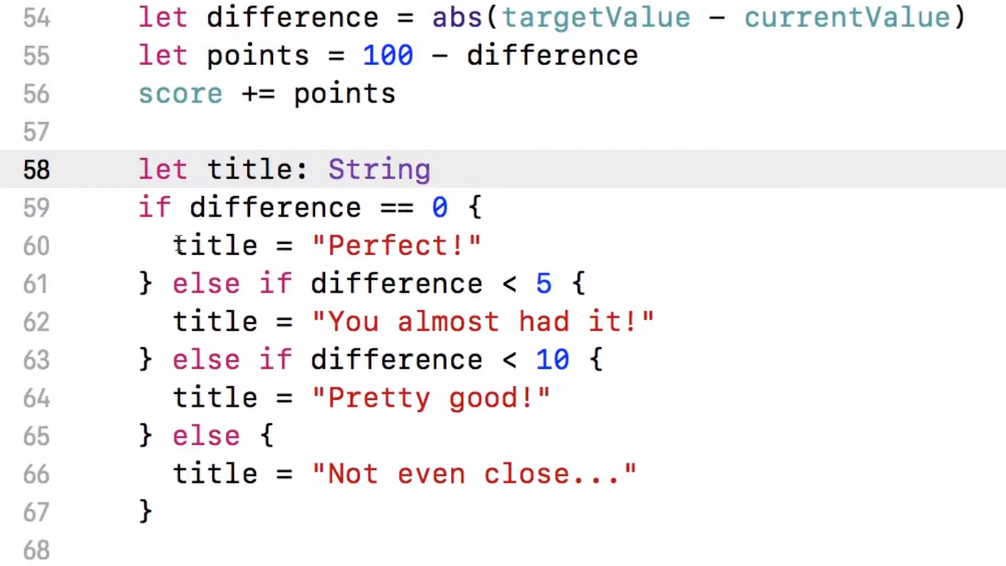
{"action": "left_click", "coordinate": [432, 168]}
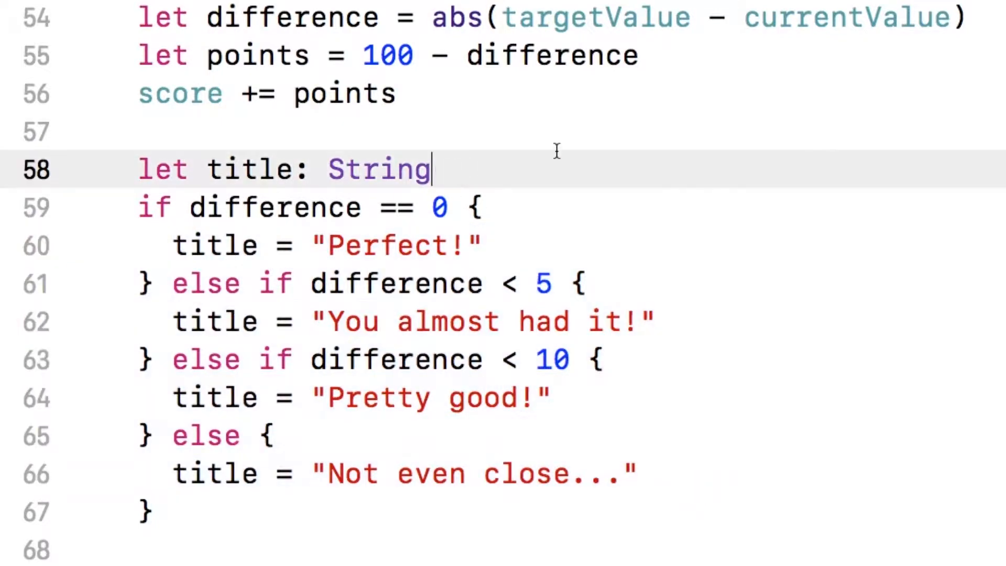
{"action": "type", "text": "= \"\""}
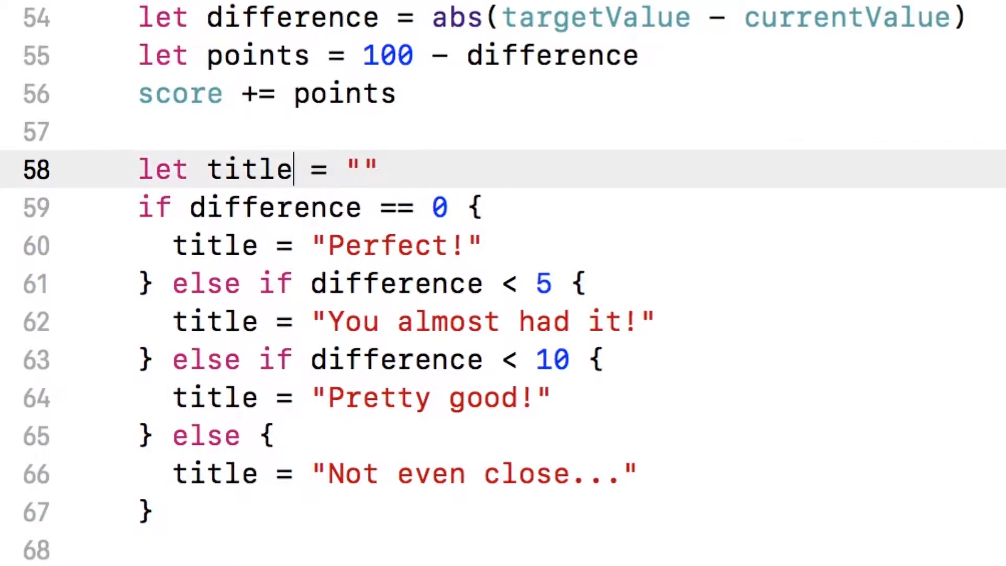
{"action": "double_click", "coordinate": [162, 168]}
{"action": "type", "text": "var"}
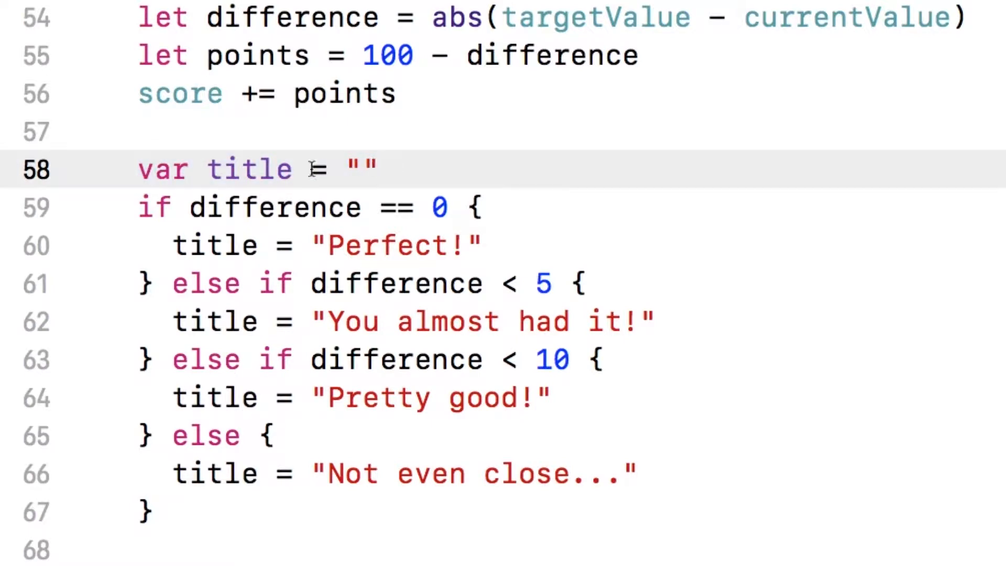
{"action": "type", "text": "let"}
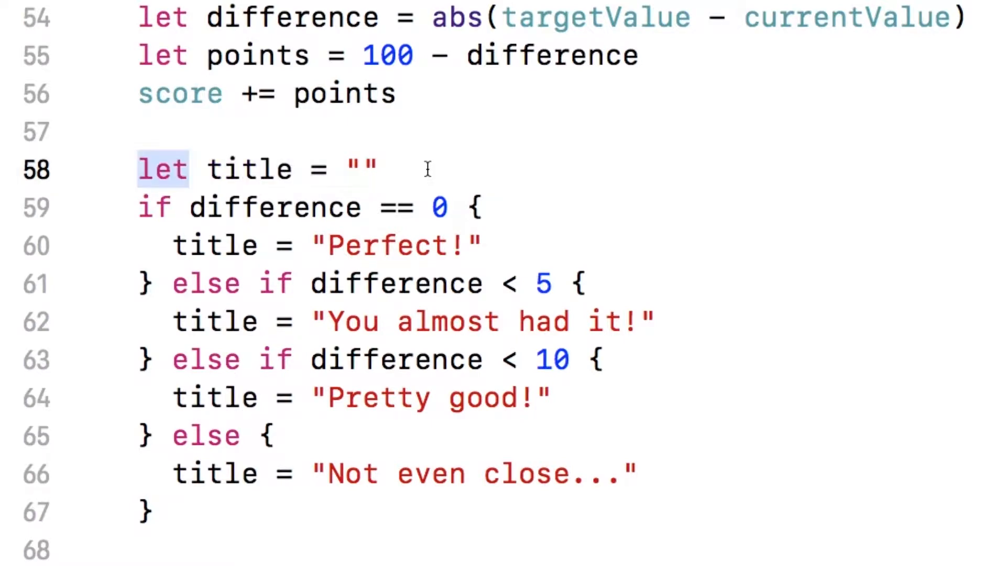
{"action": "type", "text": ": String"}
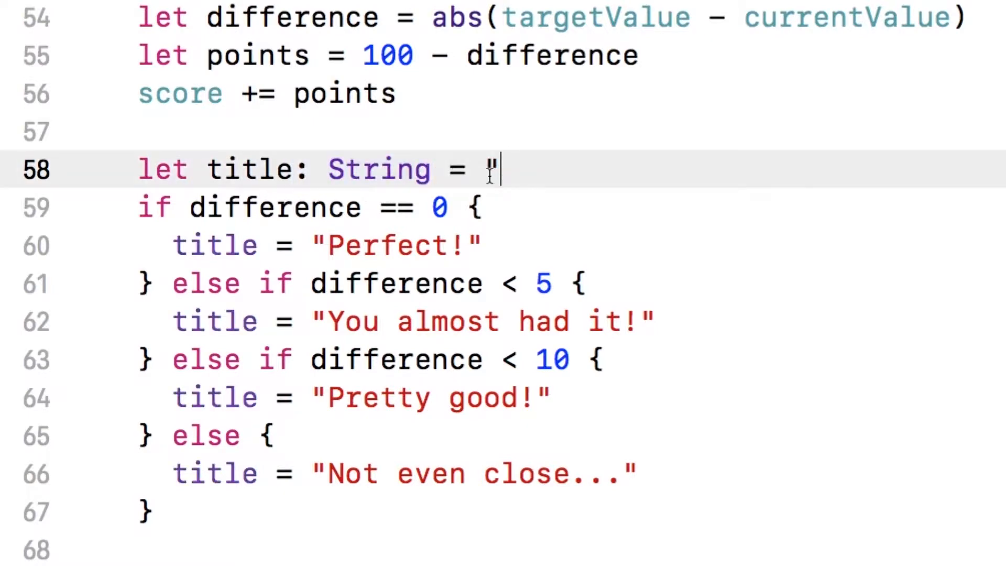
{"action": "key", "text": "backspace"}
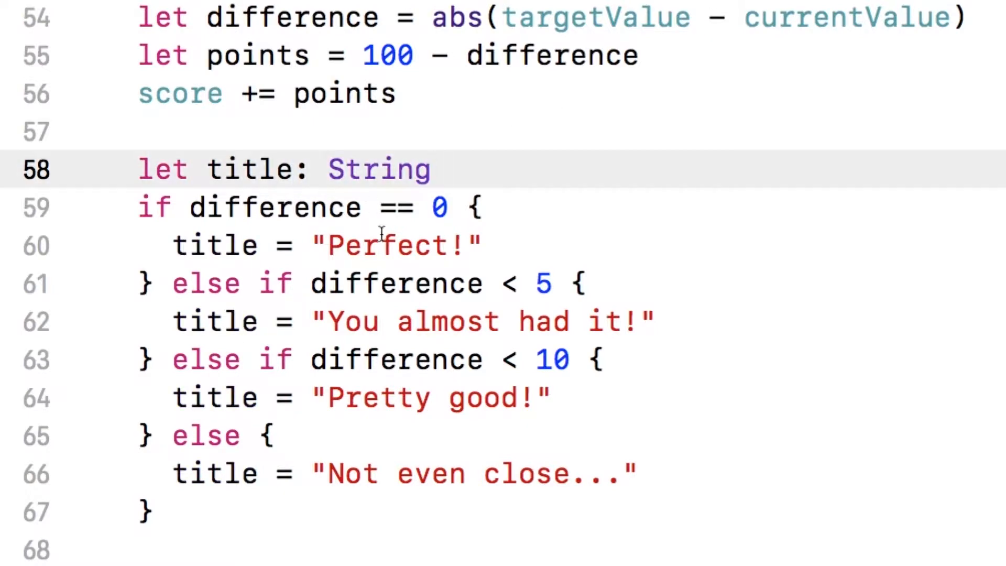
{"action": "mouse_move", "coordinate": [369, 186]}
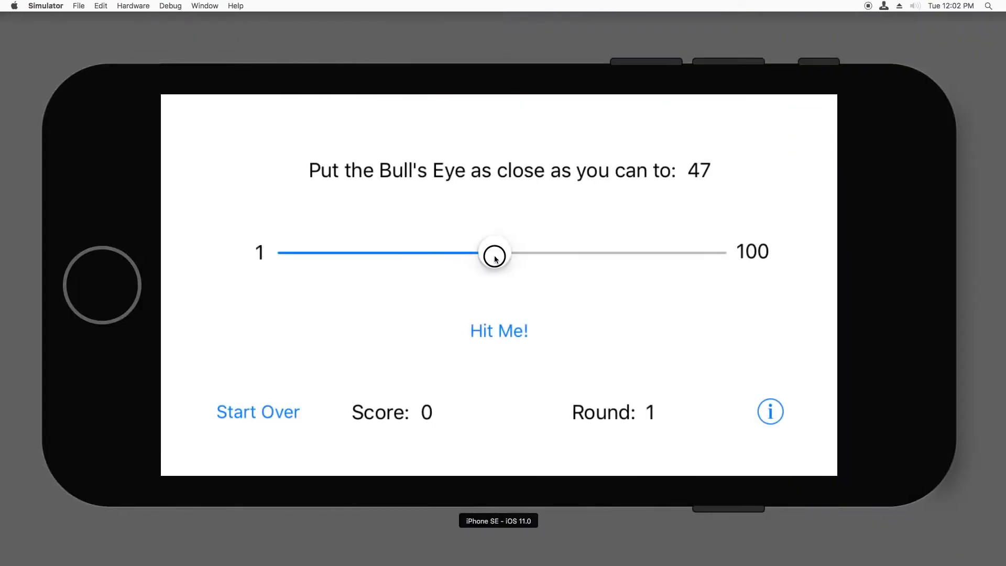
Step: Play a round for a Perfect! alert, dismiss it, then play a second round
{"action": "left_click", "coordinate": [499, 330]}
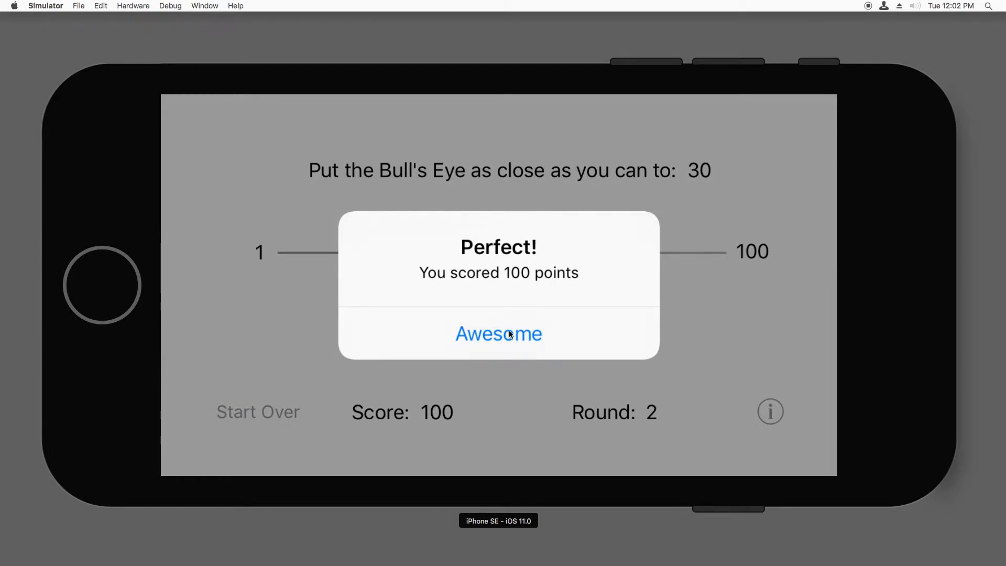
{"action": "left_click", "coordinate": [498, 333]}
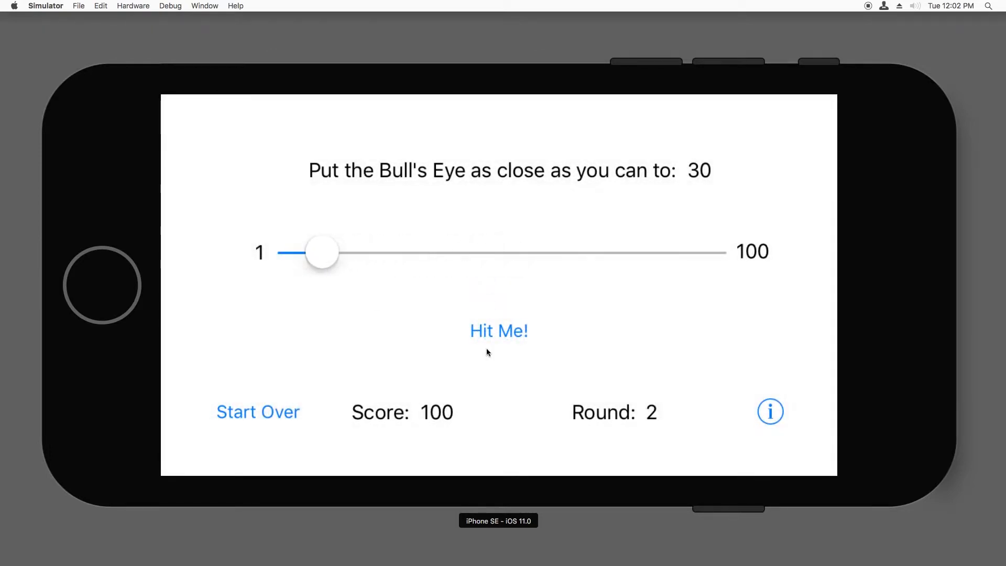
{"action": "left_click", "coordinate": [498, 331]}
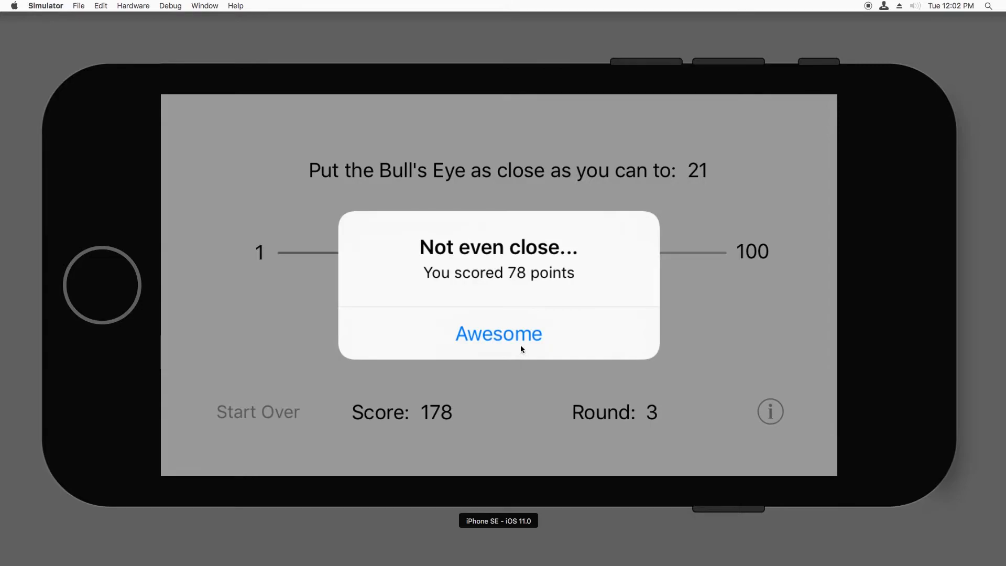